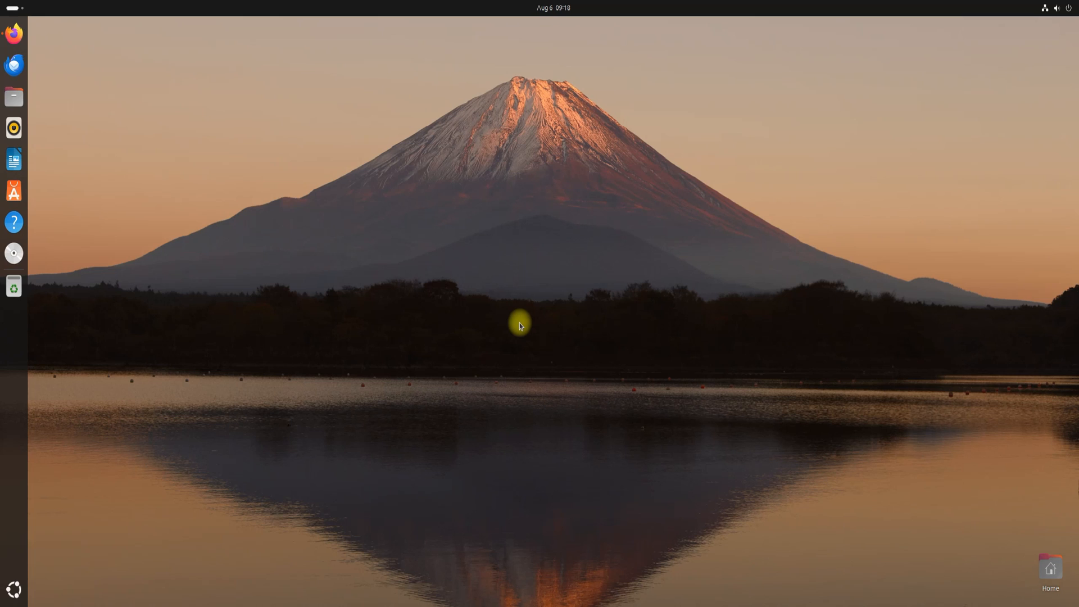
mouse_move(321, 214)
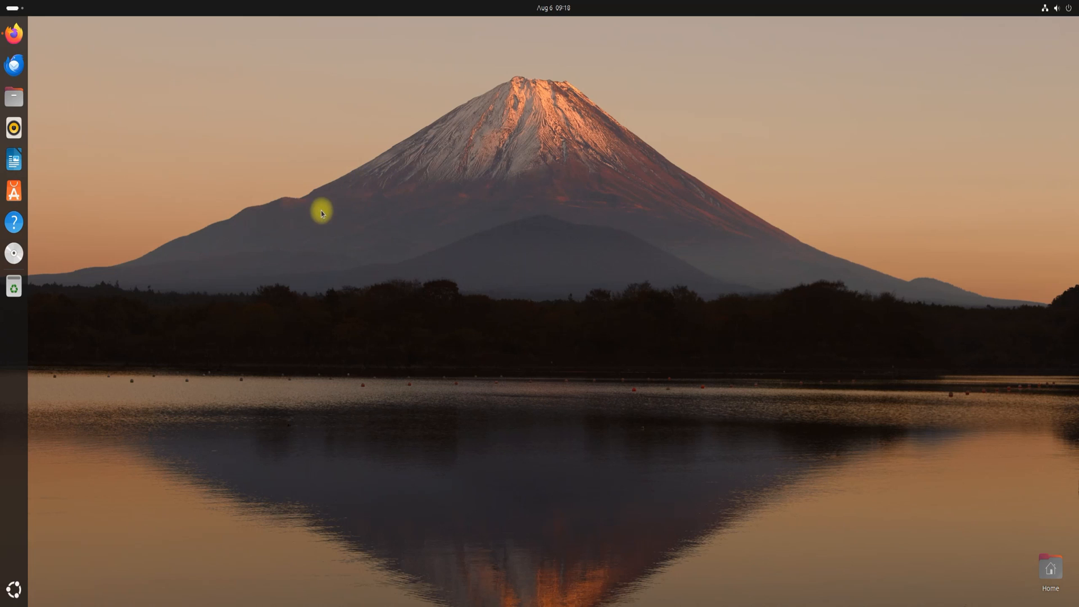
Launch GNOME Terminal from the desktop's Terminal launcher.
click(13, 255)
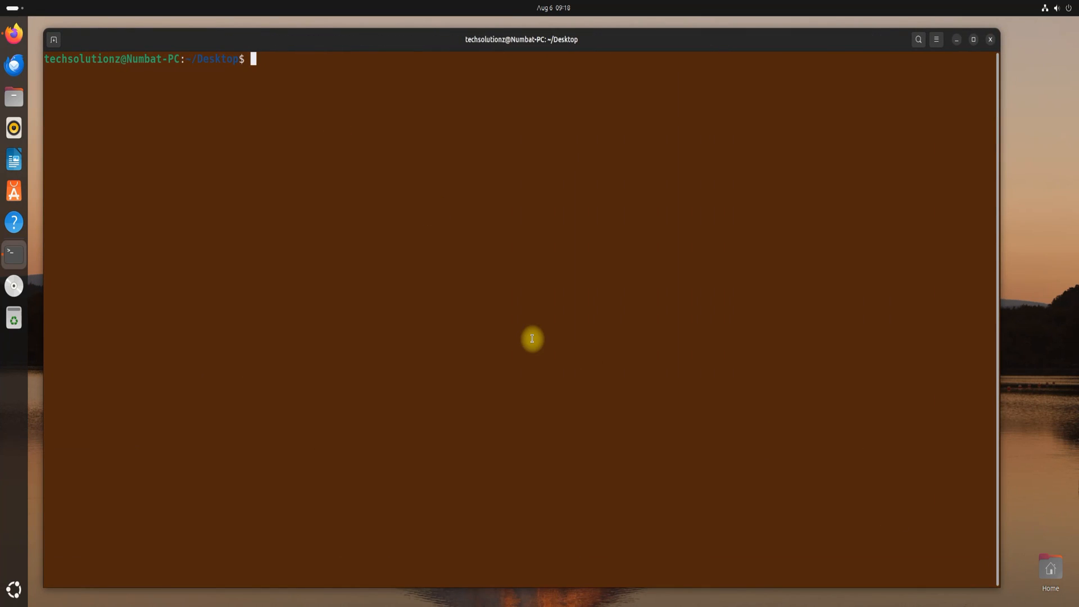
text(neofetch)
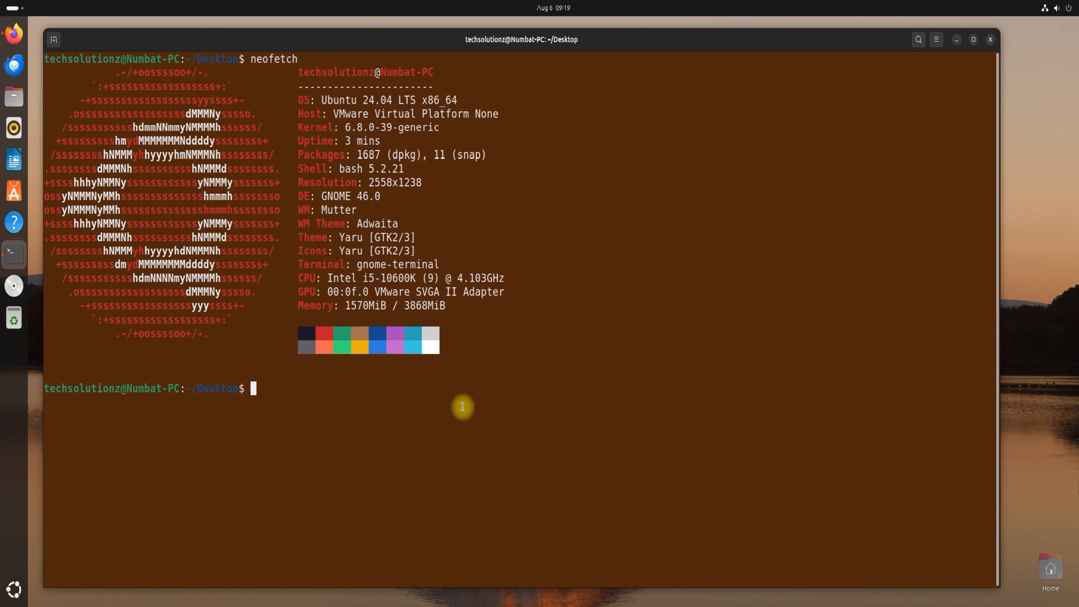
text(sudo)
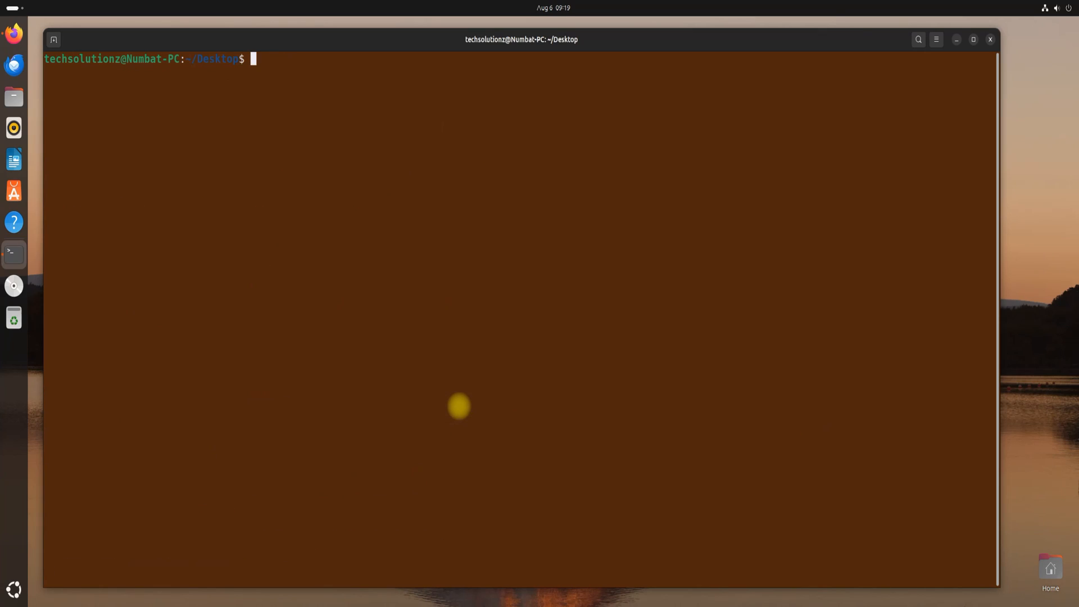
Install qemu-kvm, virt-manager, virtinst, libvirt-clients, bridge-utils and libvirt-daemon-system, then clear the screen.
text(sudo apt install qemu-kvm virt-manager virtinst libvirt-clients bridge-utils libvirt-daemon-system -y)
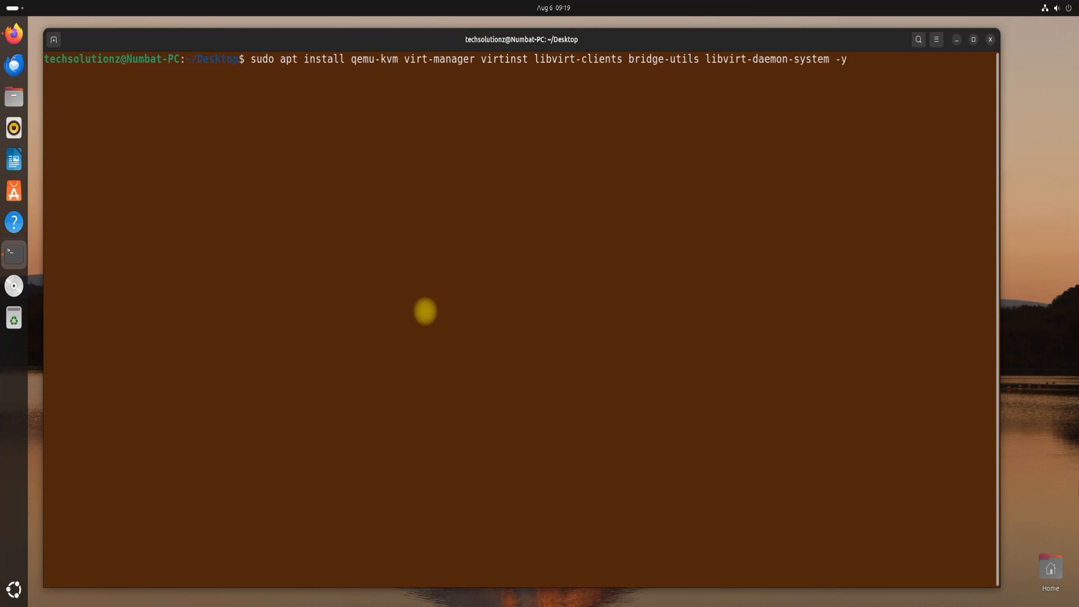
key(Return)
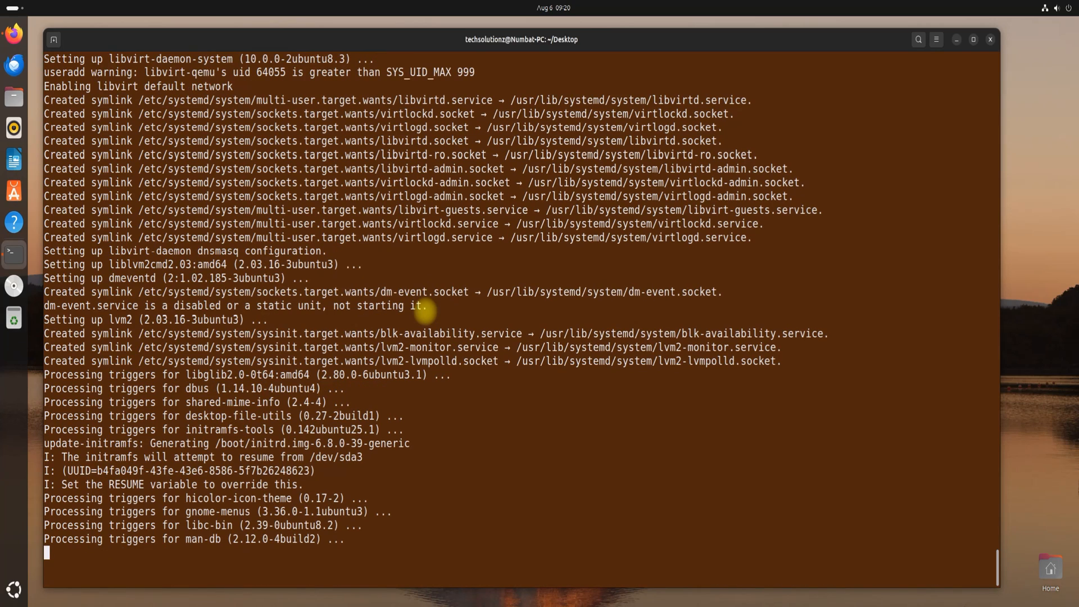
text(c)
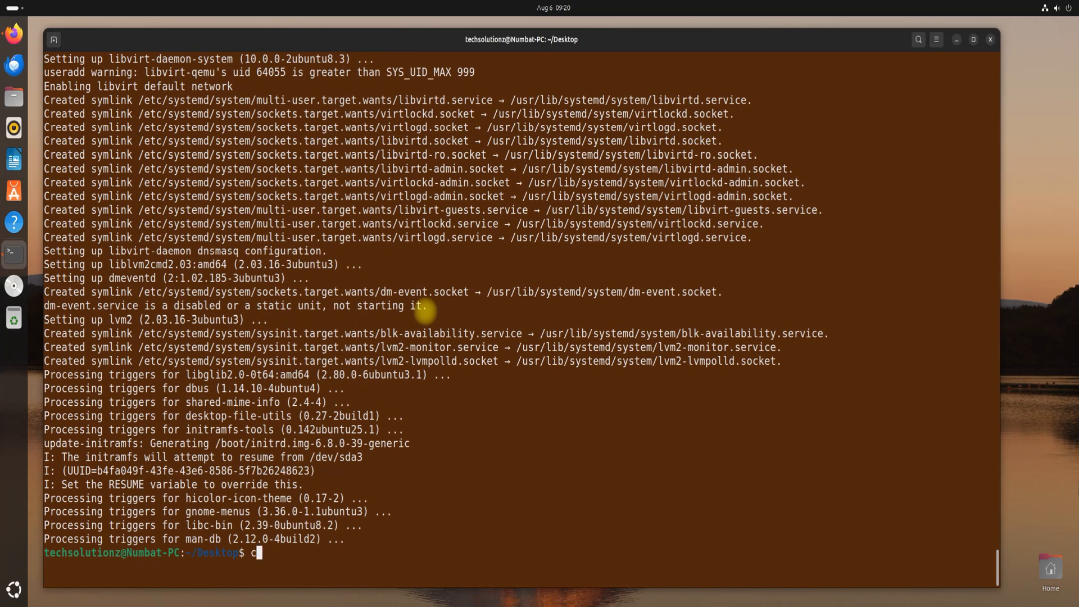
key(Return)
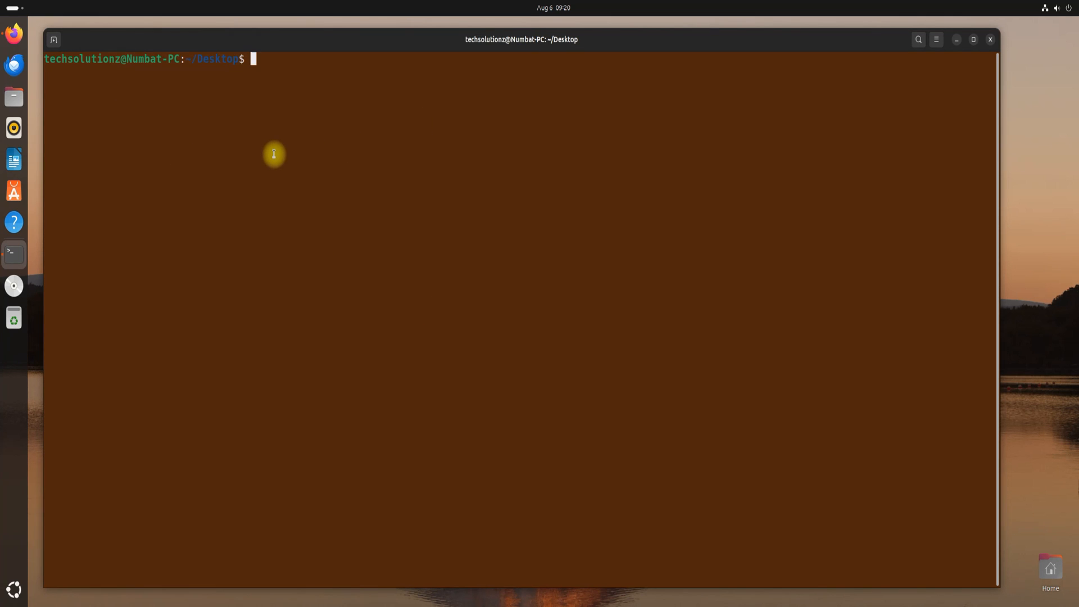
Run 'sudo systemctl enable --now libvirtd' and 'sudo usermod -aG kvm $USER'.
text(sudo systemctl enable --now libvirtd)
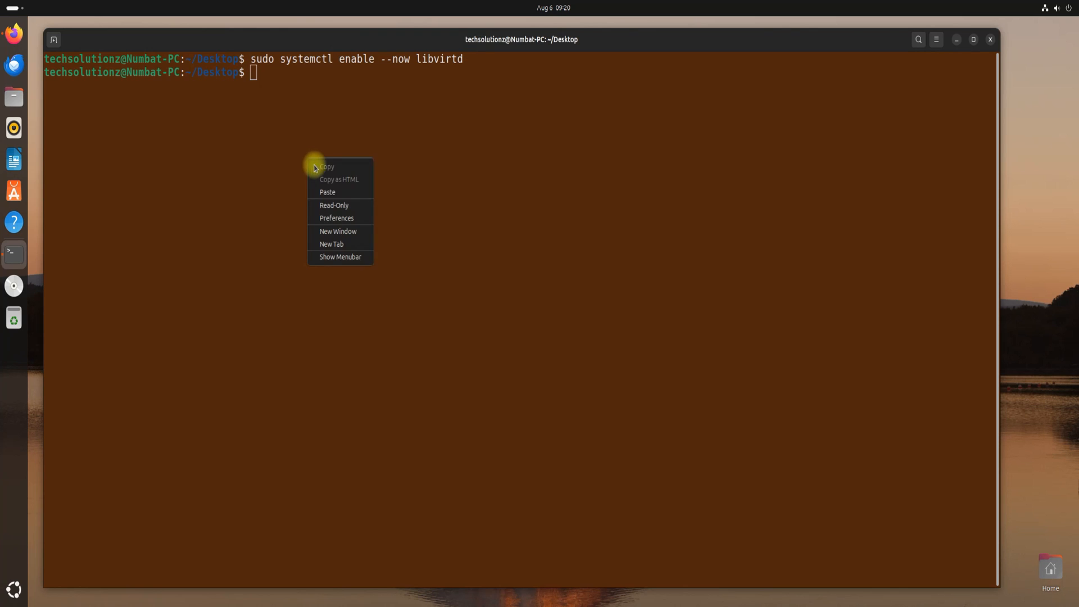
click(328, 192)
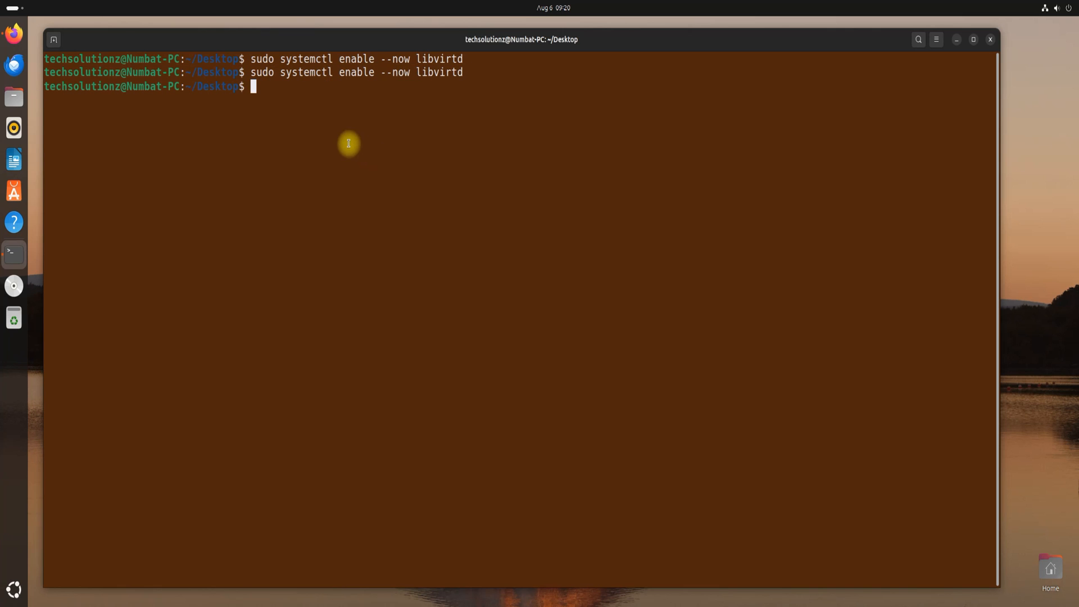
text(sudo usermod -aG kvm $USER)
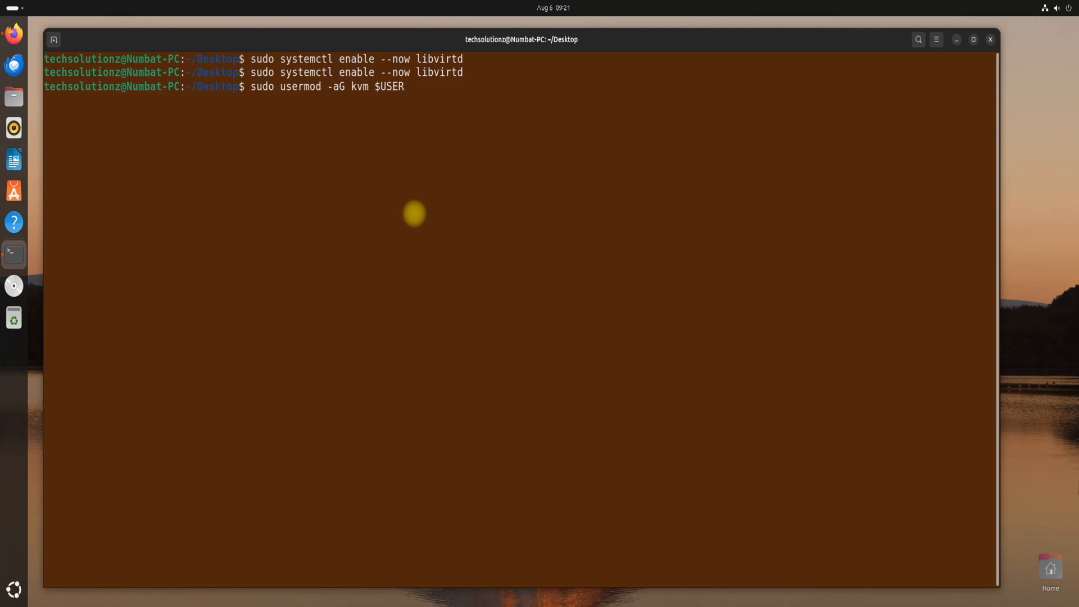
right_click(408, 189)
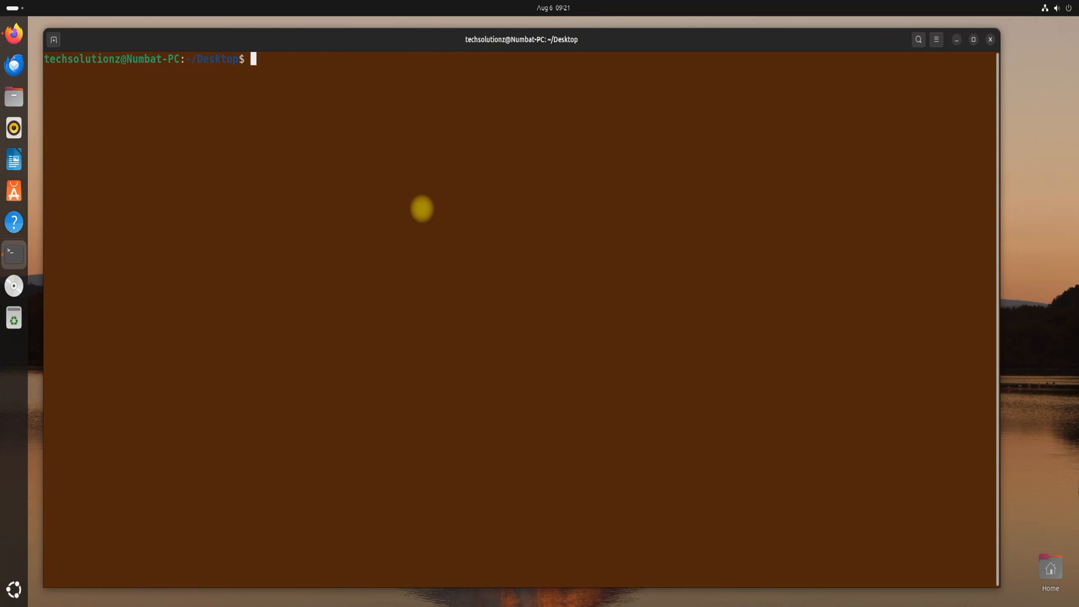
Run 'sudo virt-manager' to start Virtual Machine Manager as administrator.
text(sudo virt-man)
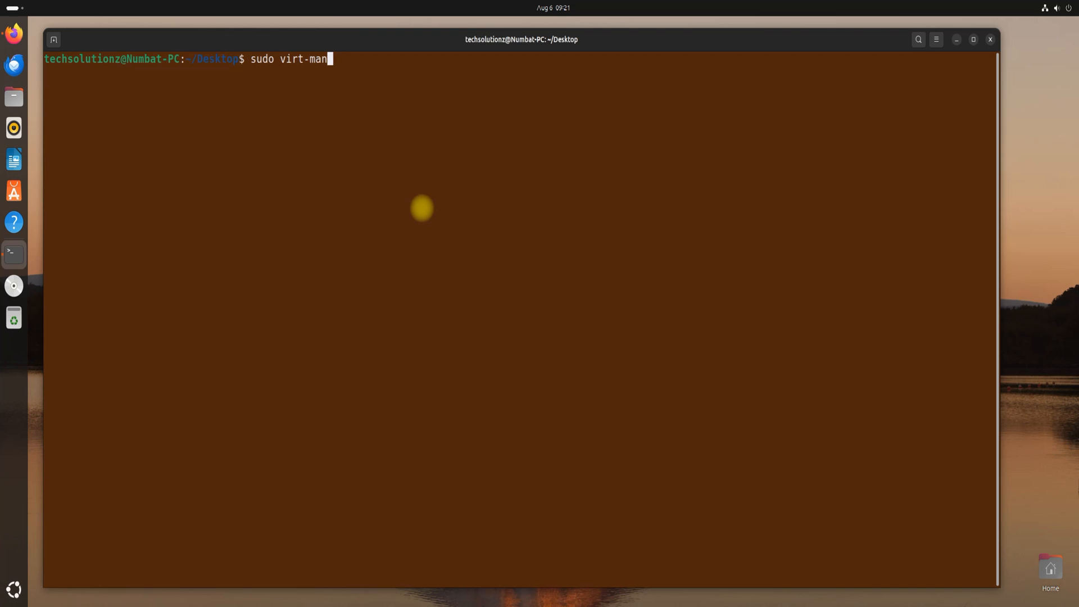
key(Return)
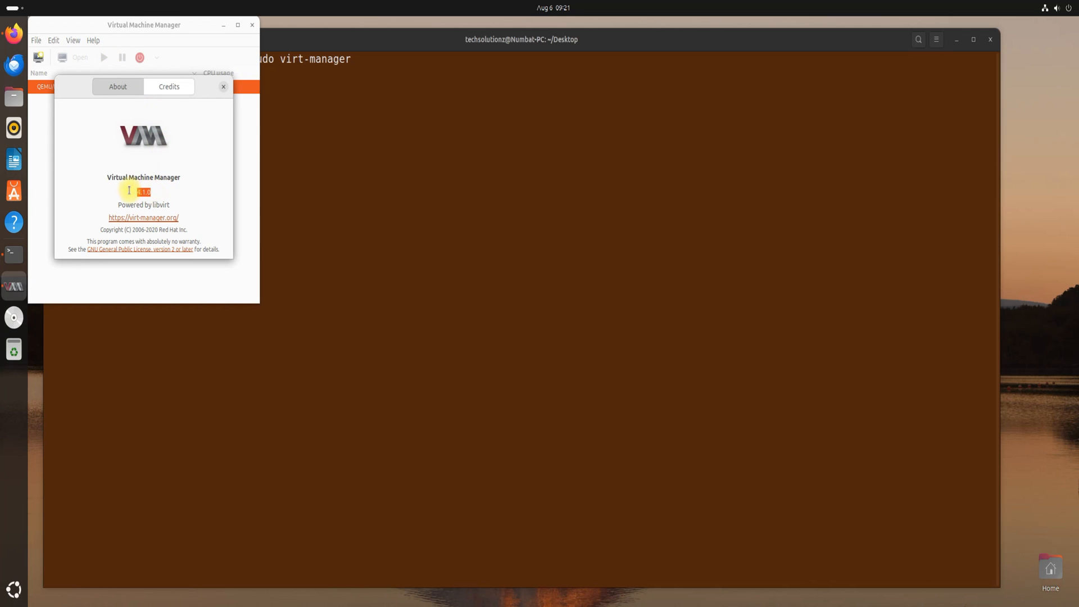
Start a New VM with Local install media, then cancel the wizard and quit Virtual Machine Manager.
click(35, 40)
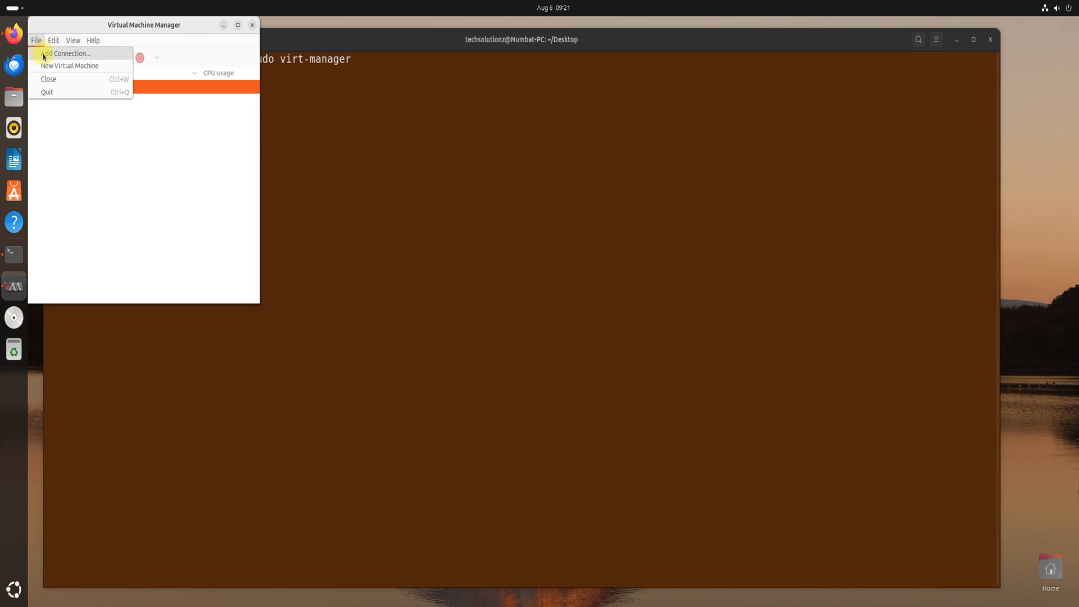
click(69, 65)
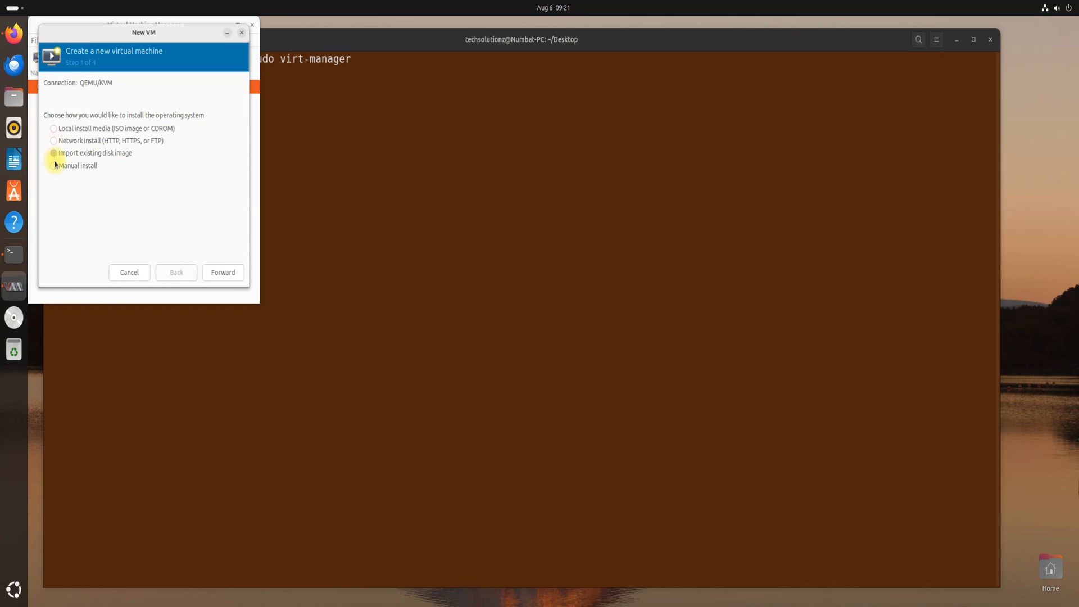
click(54, 129)
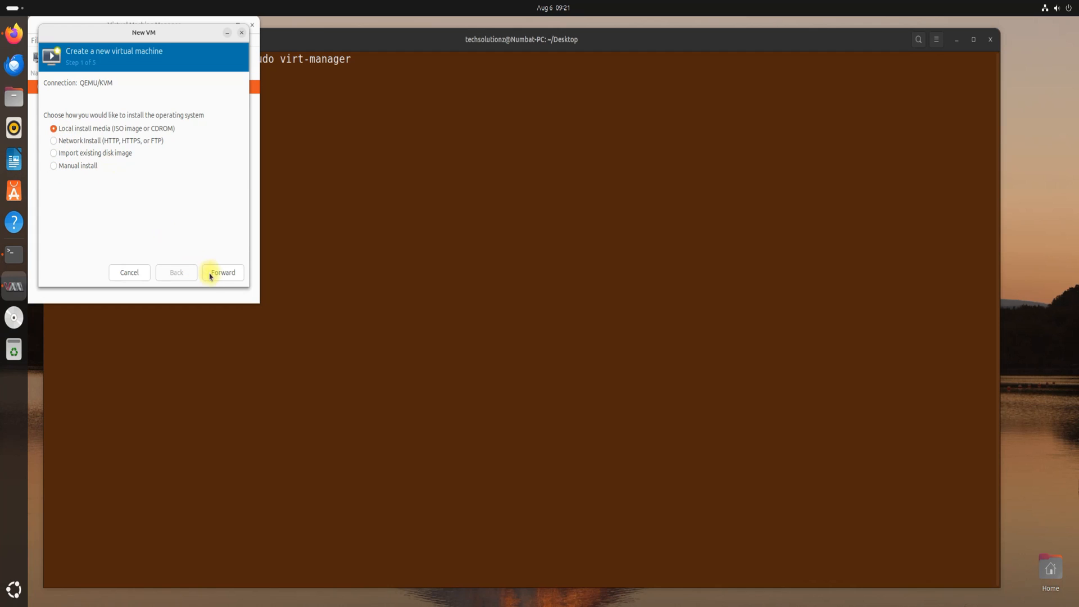
click(223, 272)
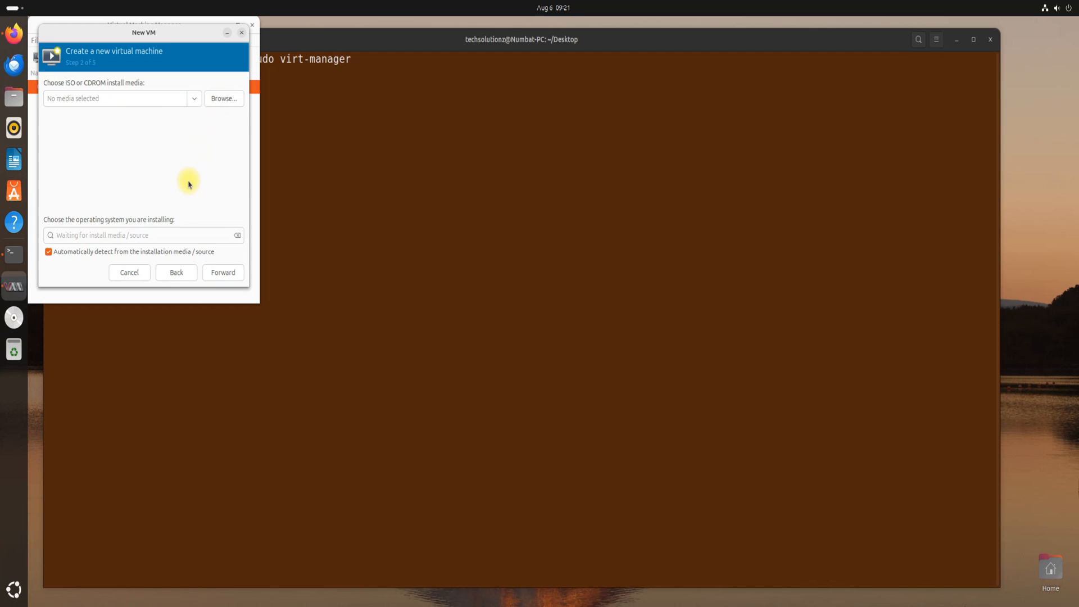
mouse_move(193, 248)
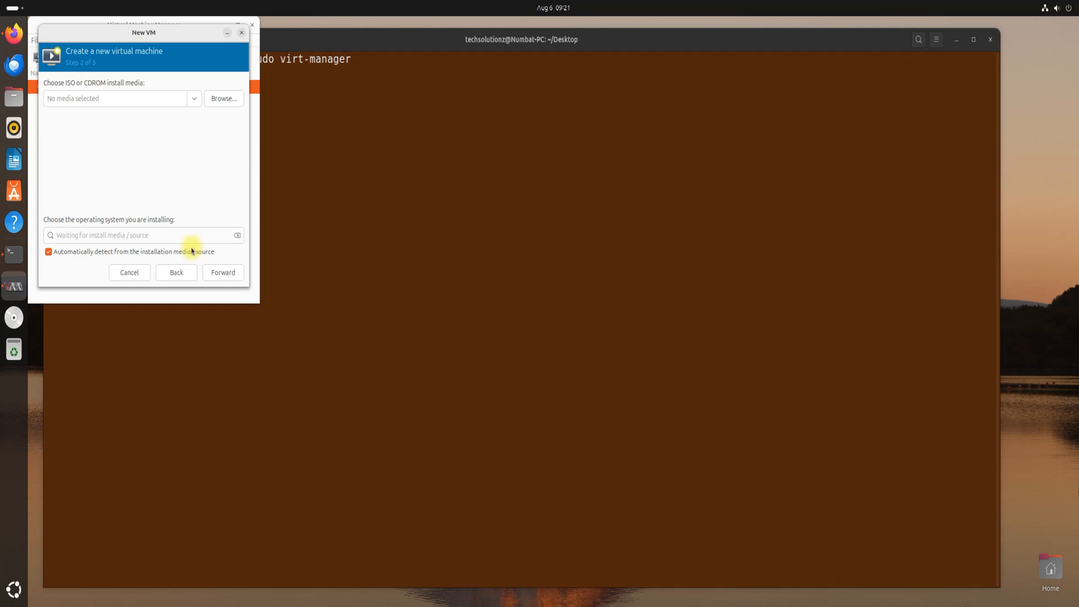
click(242, 32)
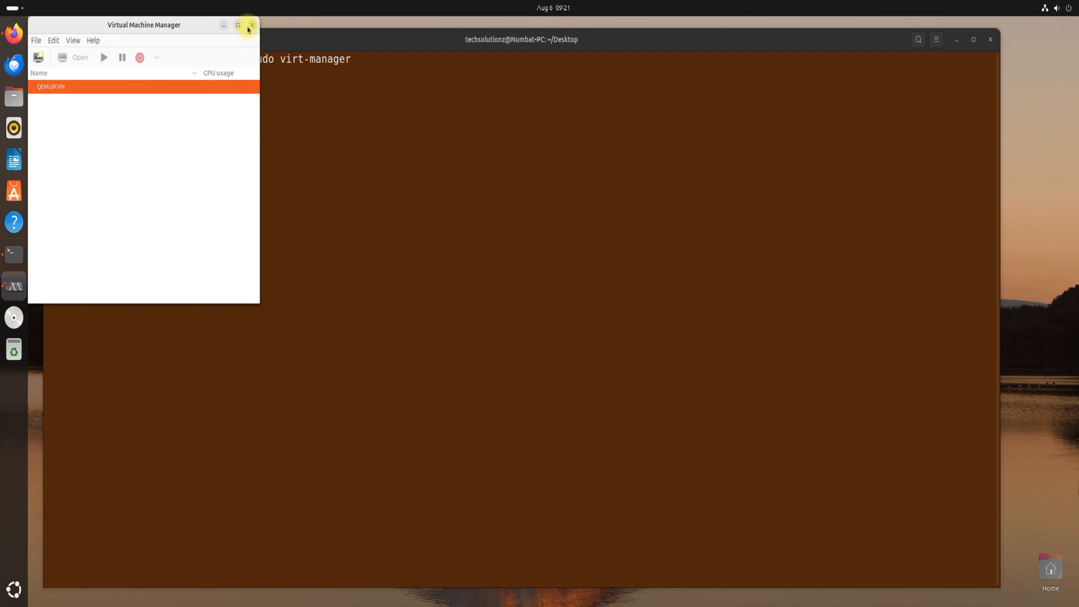
click(251, 25)
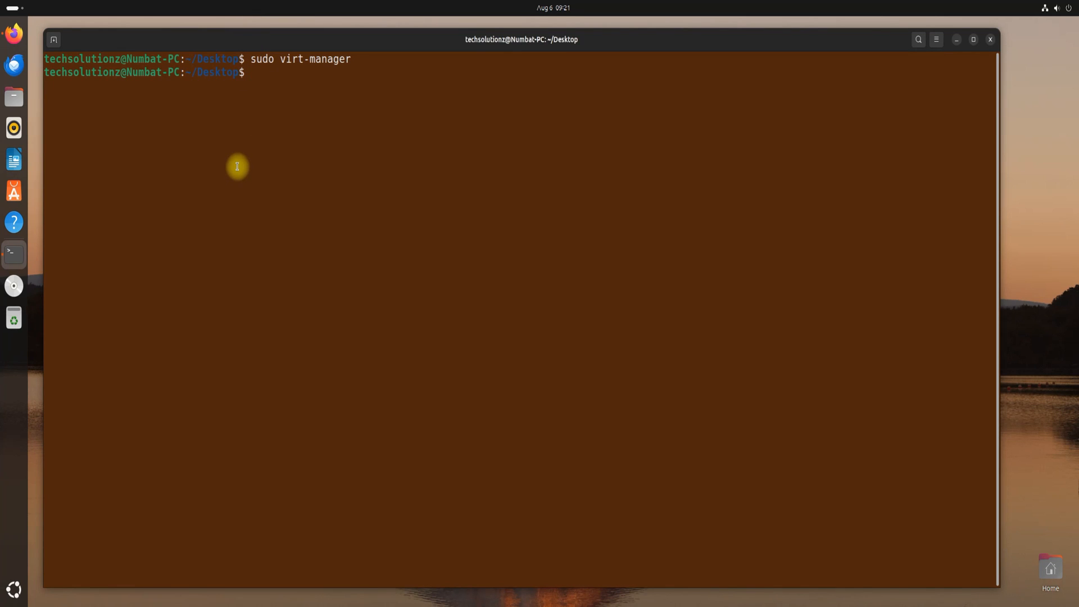